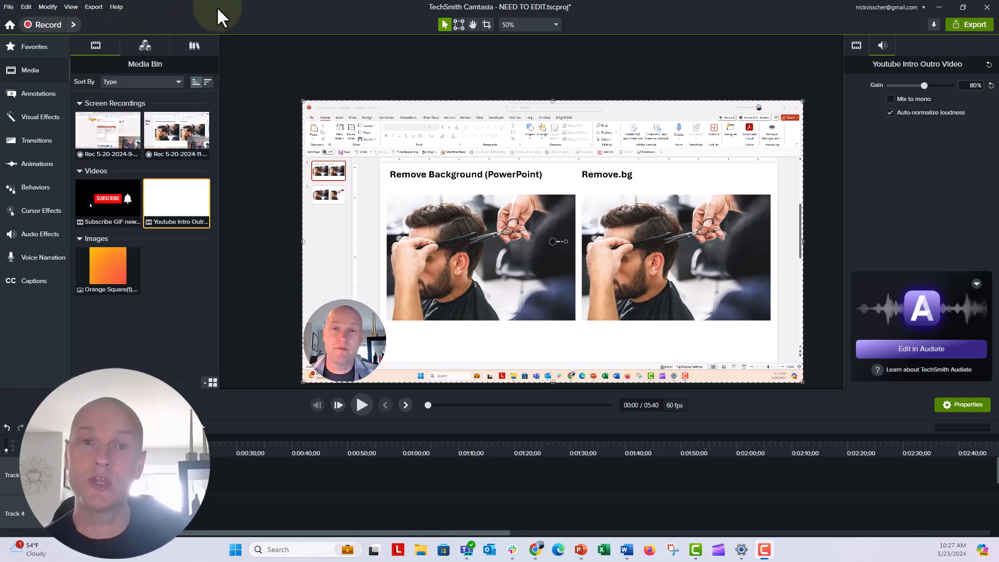
mouse_move(249, 177)
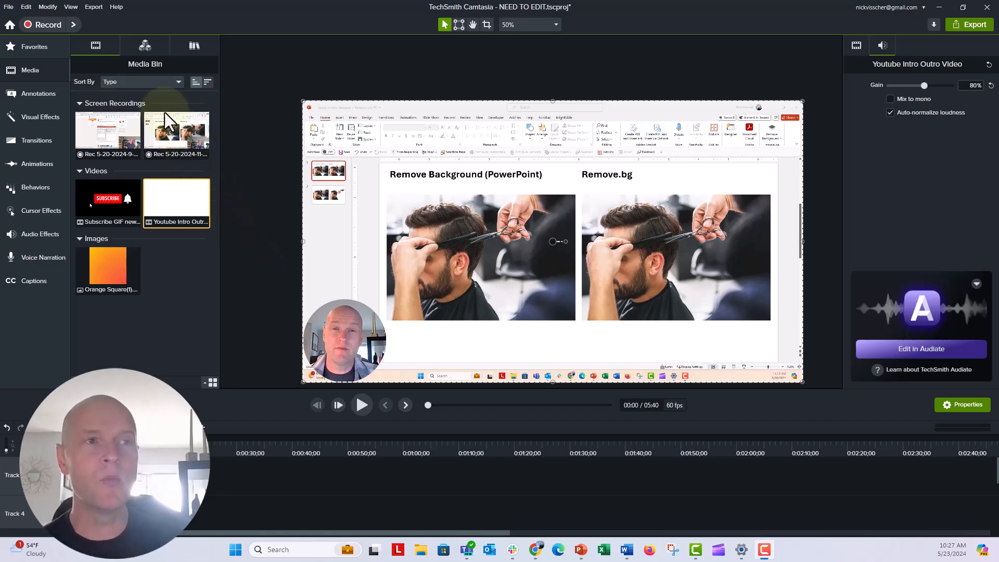
- Show Camtasia's available export destinations from the Export menu
click(92, 6)
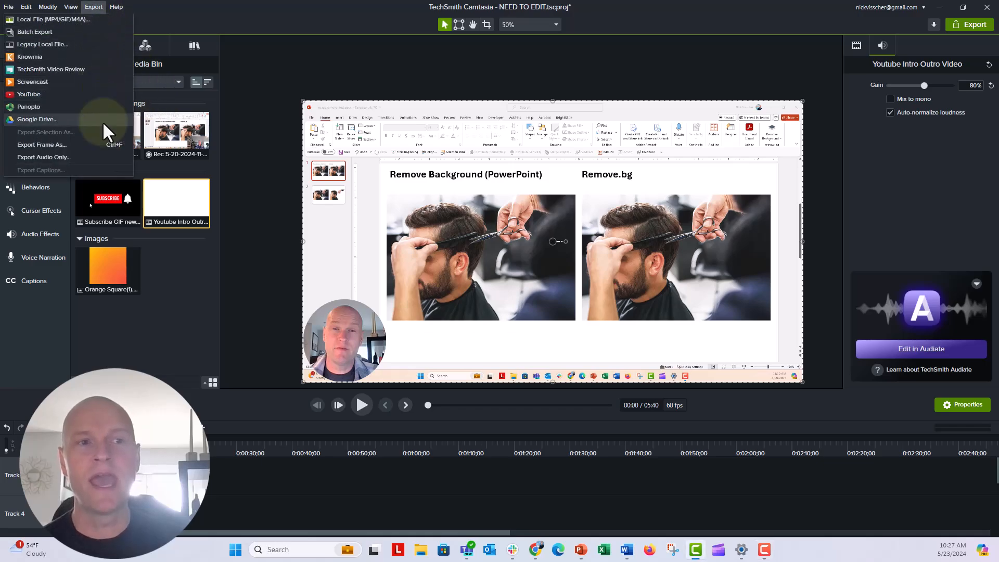
mouse_move(107, 168)
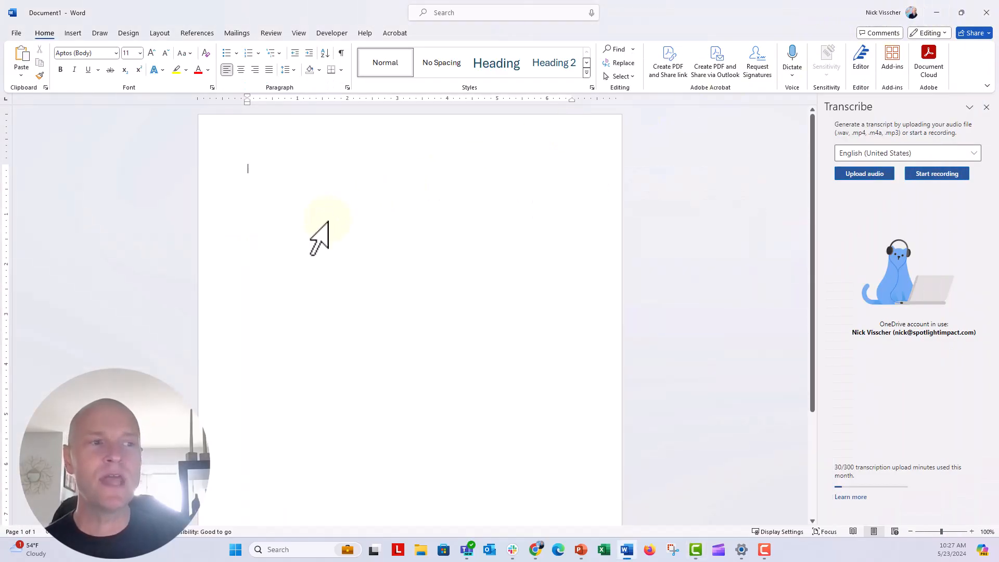
mouse_move(303, 443)
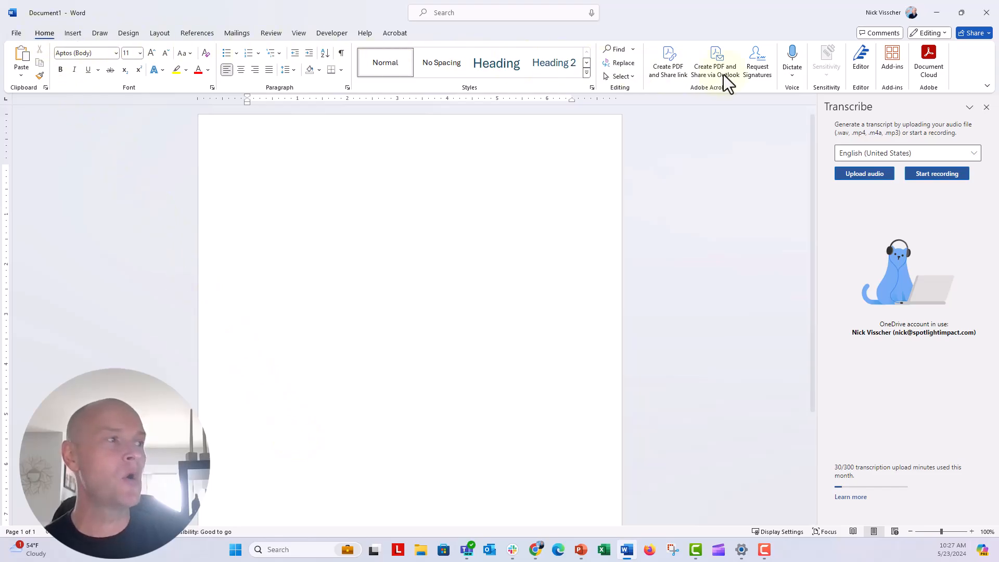
click(792, 57)
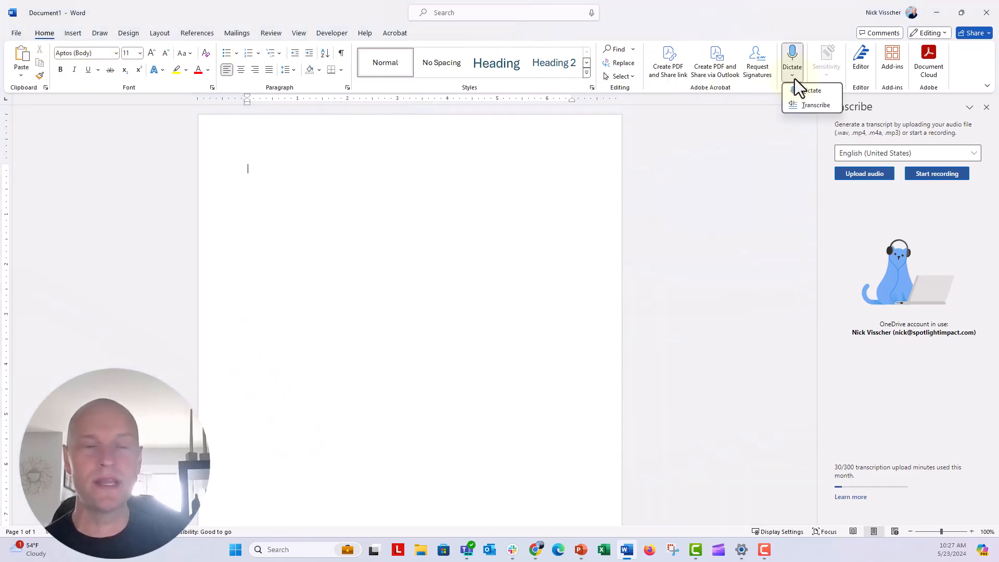
mouse_move(810, 90)
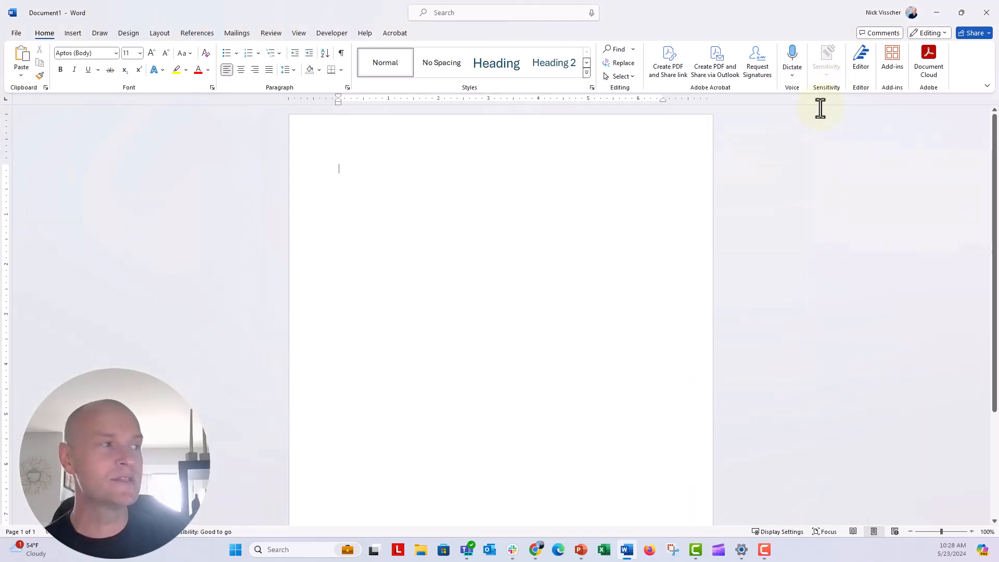
click(791, 57)
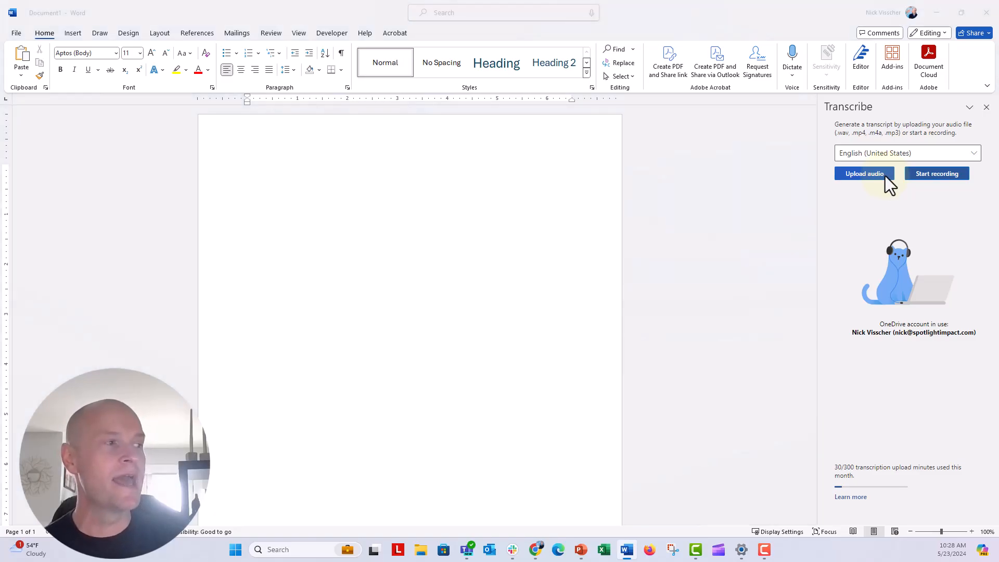
- Upload the background-removal audio file to Word's Transcribe pane for timestamped transcription
click(864, 174)
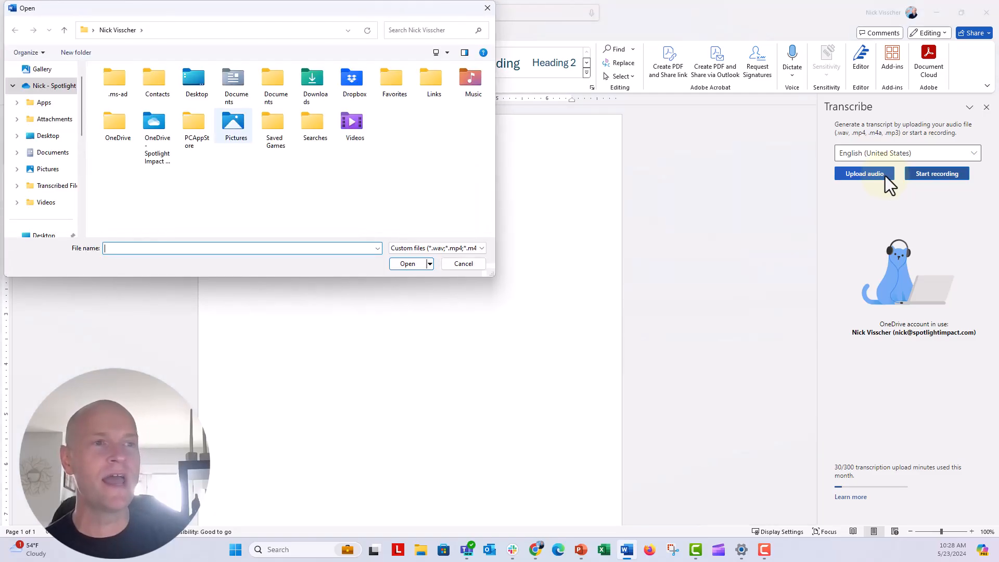
scroll(down, 3)
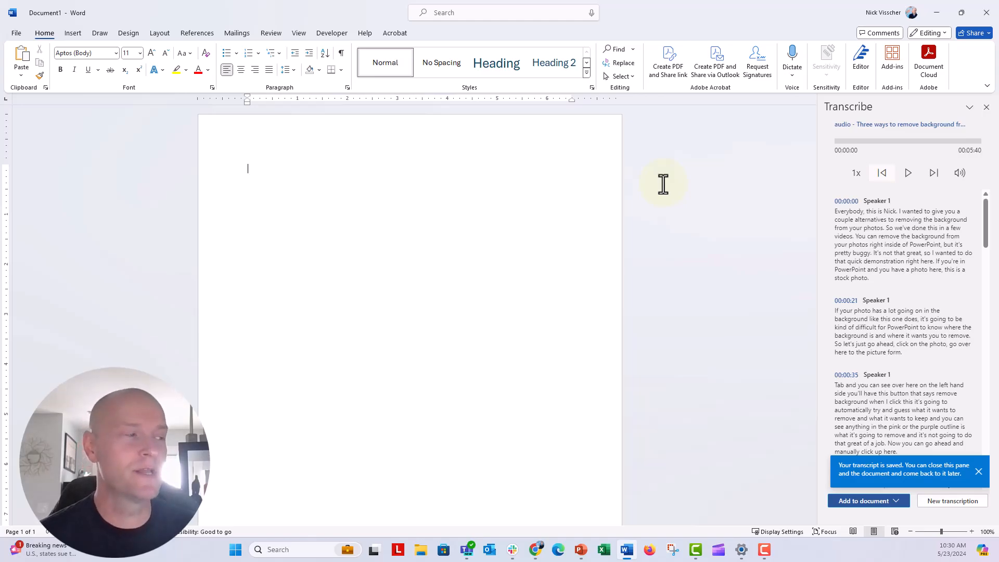
mouse_move(666, 195)
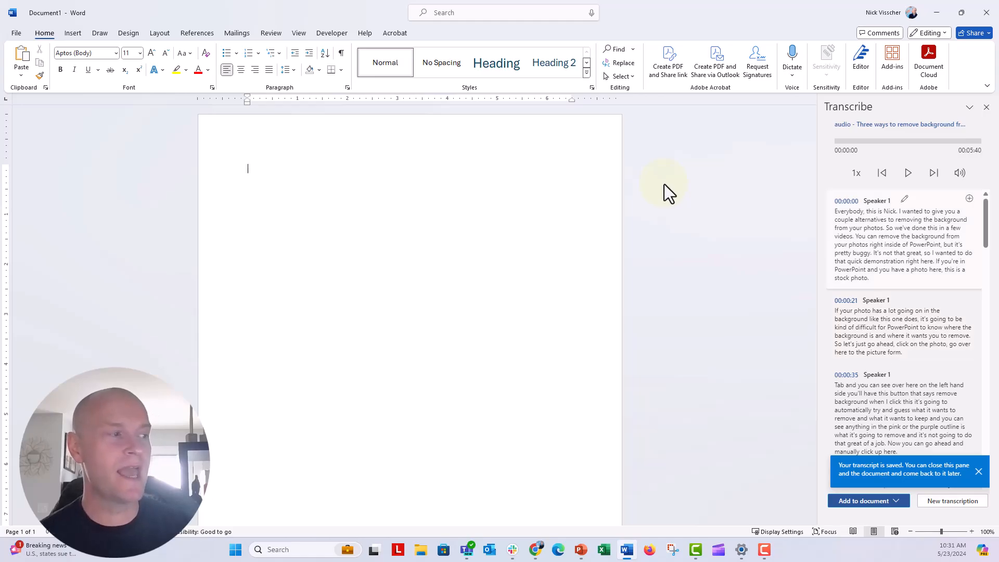
mouse_move(783, 243)
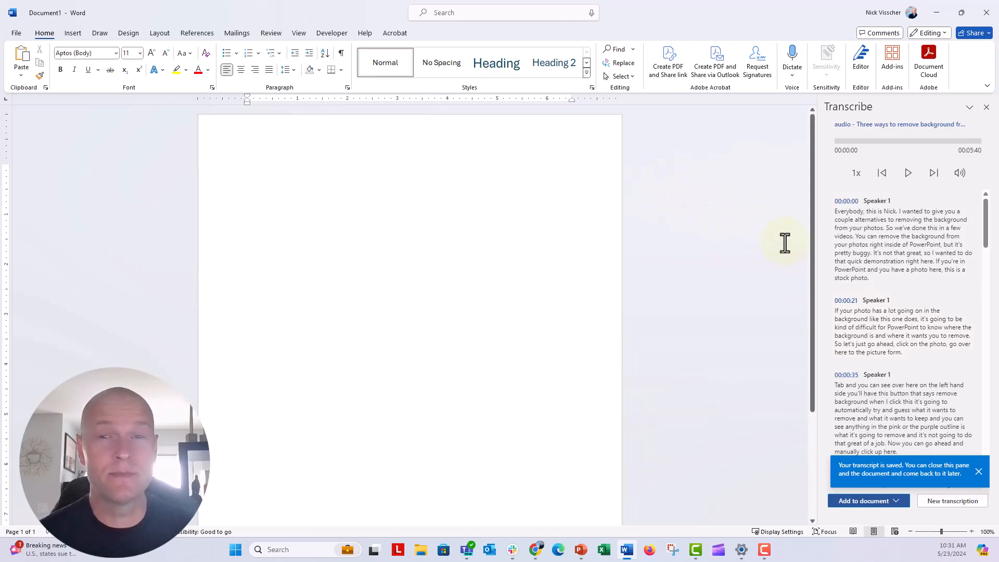
- Show the Add to document choices for inserting the finished transcript
click(247, 169)
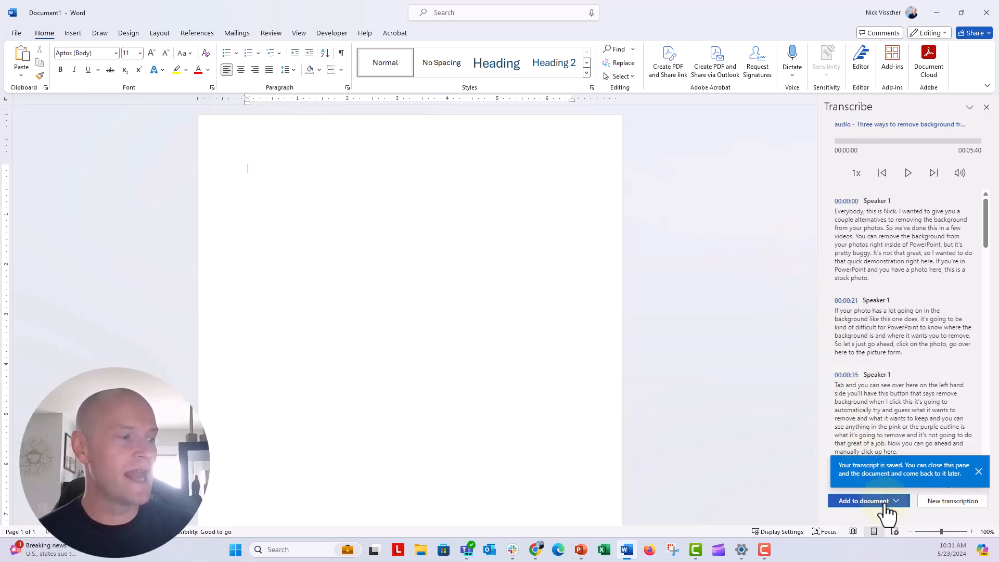
click(865, 501)
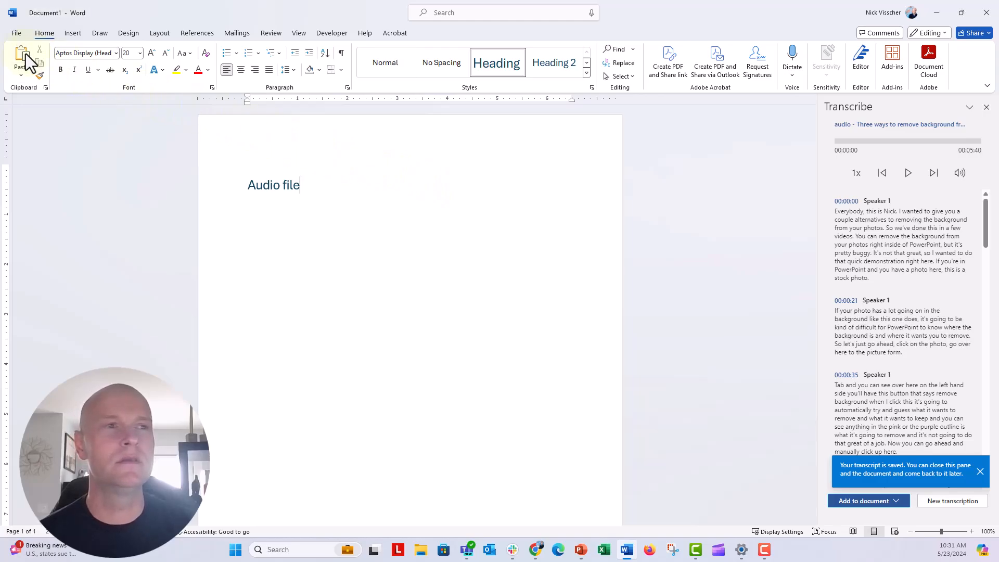
- Insert the transcript under an Audio file heading and go to the File backstage
click(864, 501)
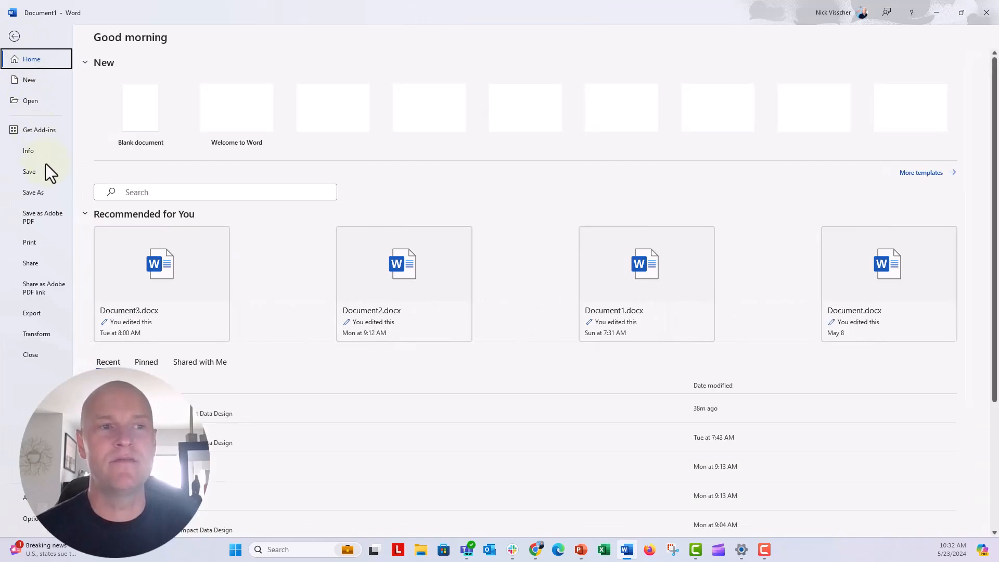
- Save the transcript as a plain-text file with the default text encoding
click(34, 193)
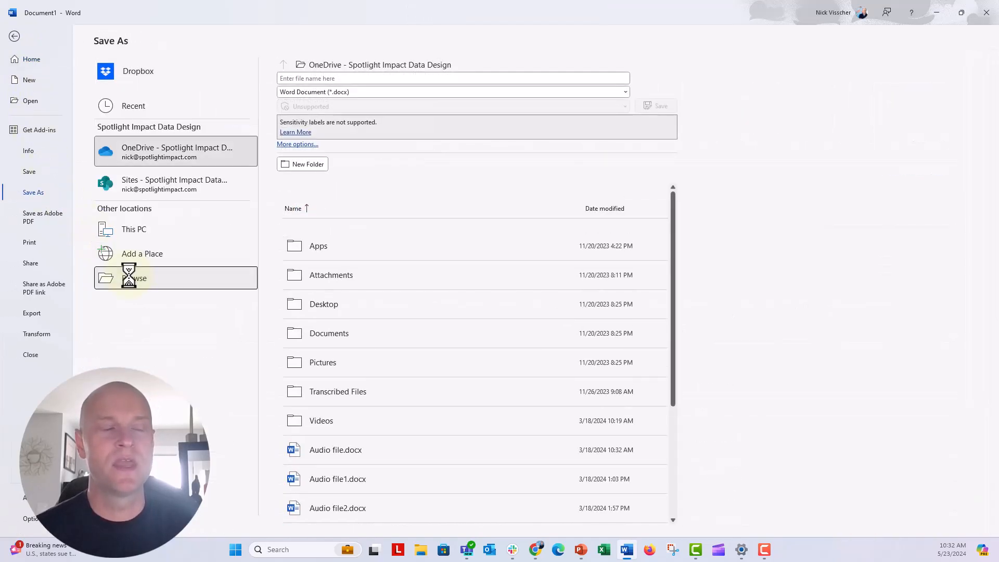
click(134, 277)
text(backgroundremovaltranscript)
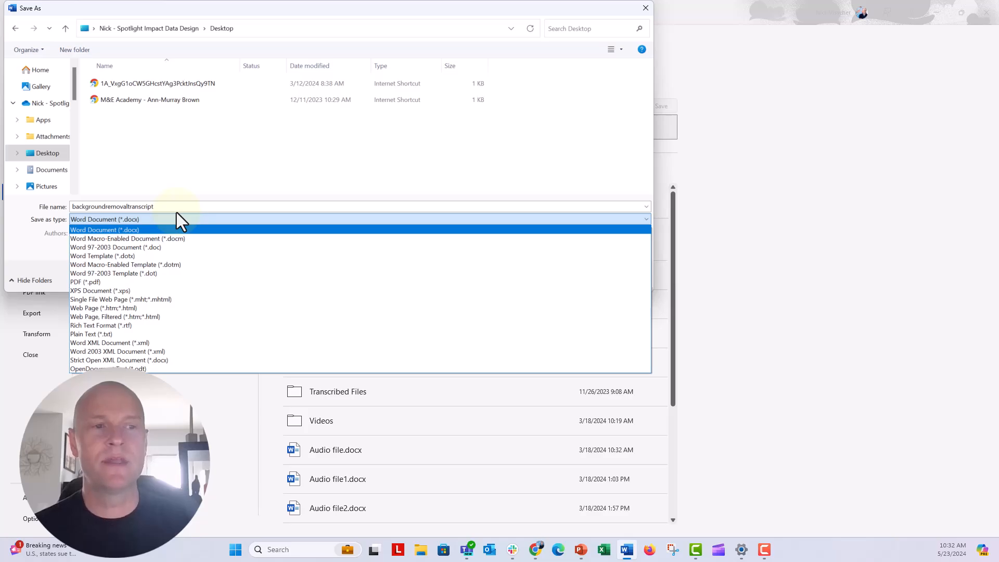
click(91, 334)
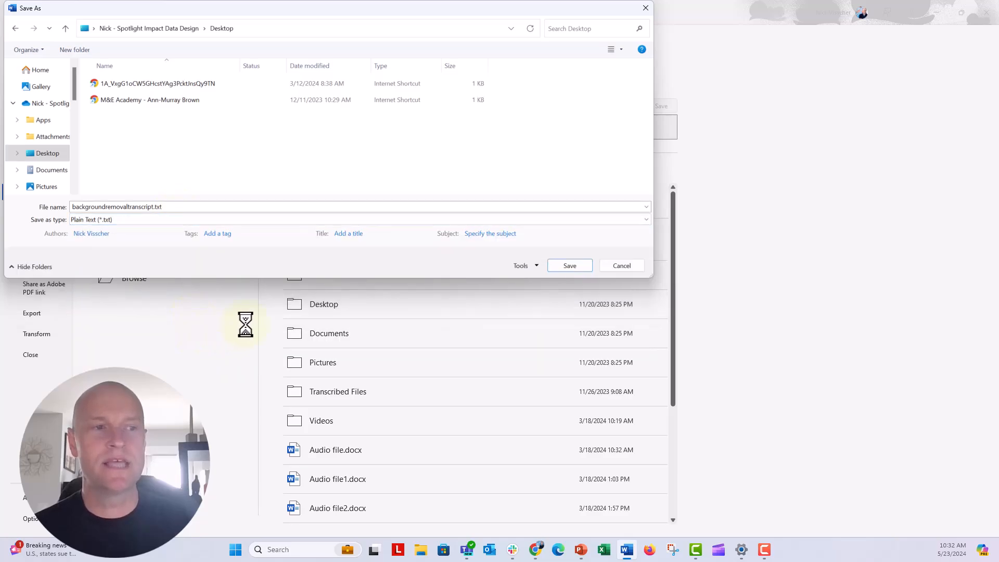
click(620, 265)
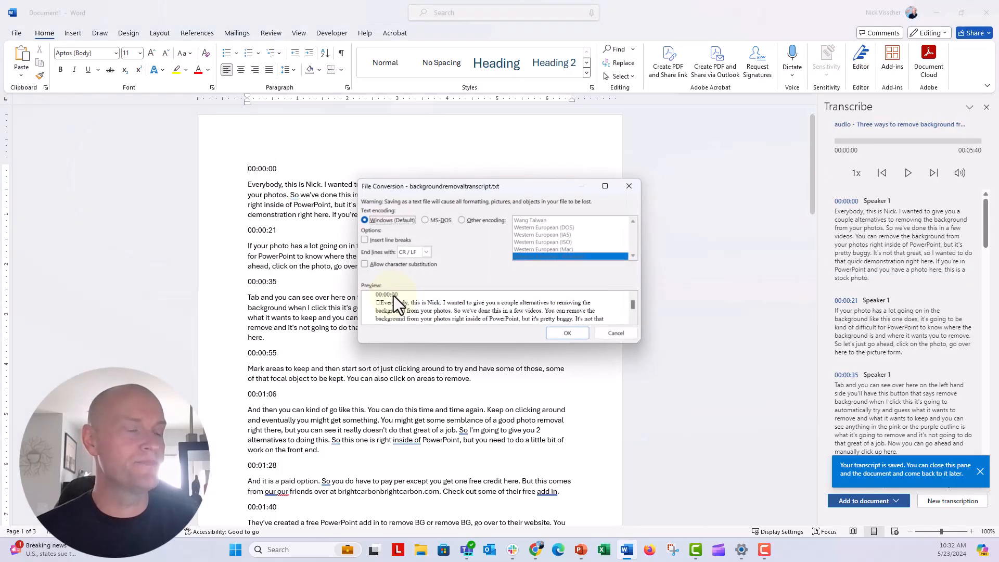
click(566, 333)
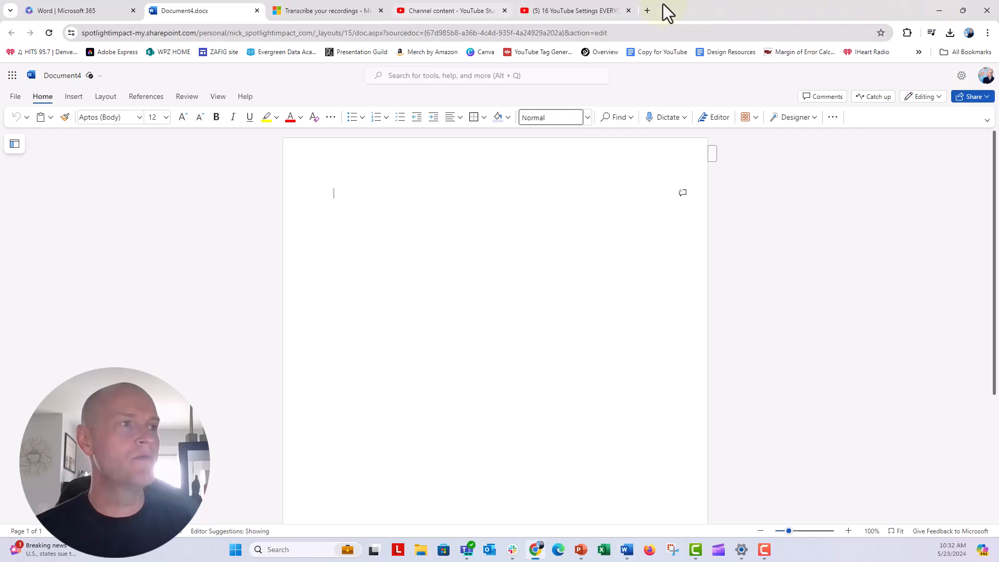
- Reach the English subtitles entry of the background-removal video in YouTube Studio
click(450, 10)
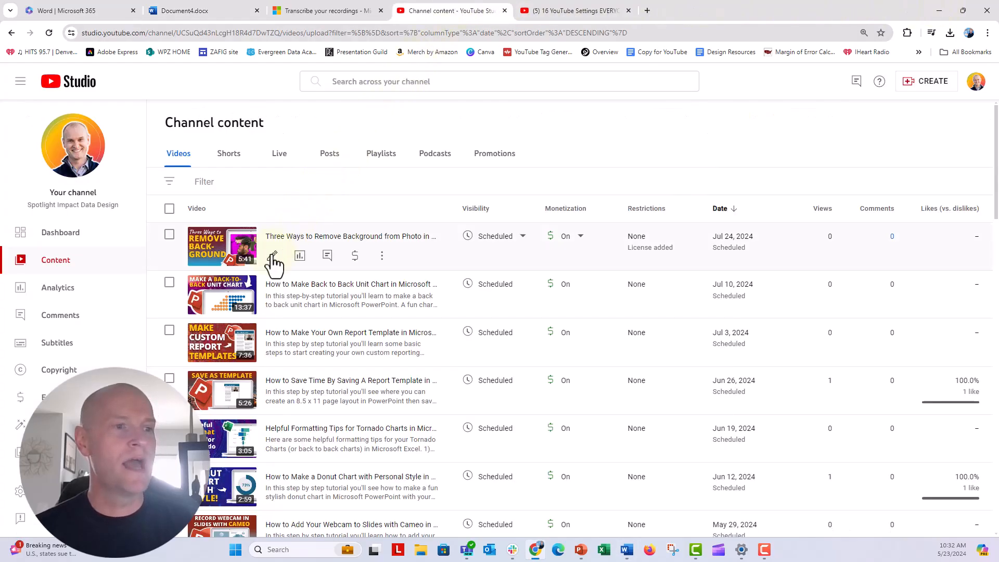
click(273, 256)
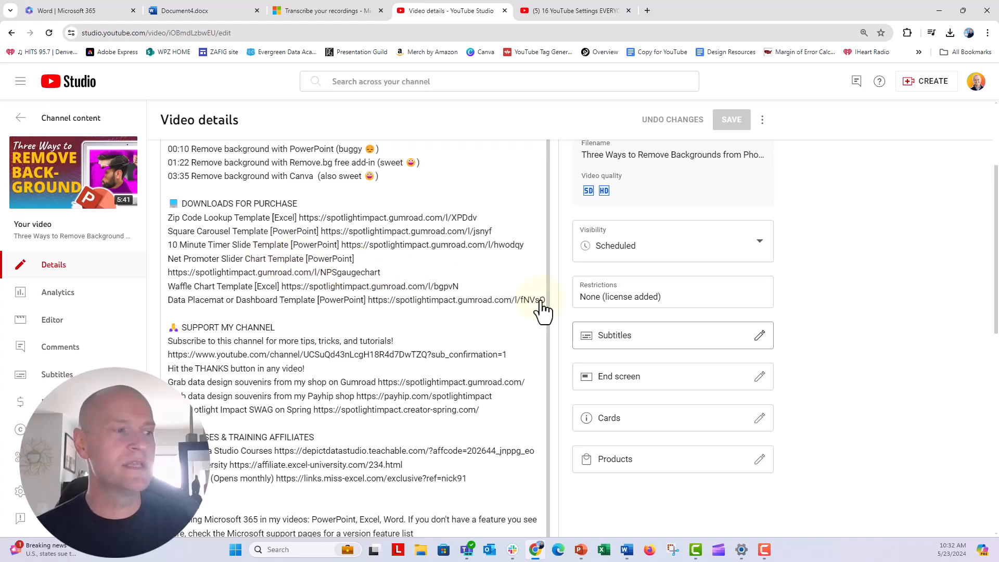
click(758, 336)
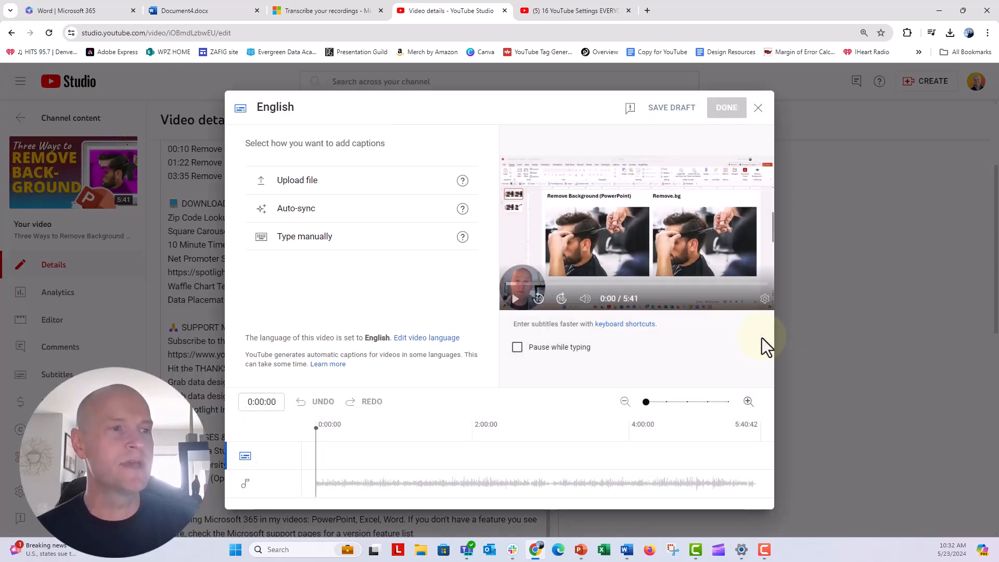
- Import backgroundremovaltranscript.txt from the Desktop as captions with timing
click(296, 180)
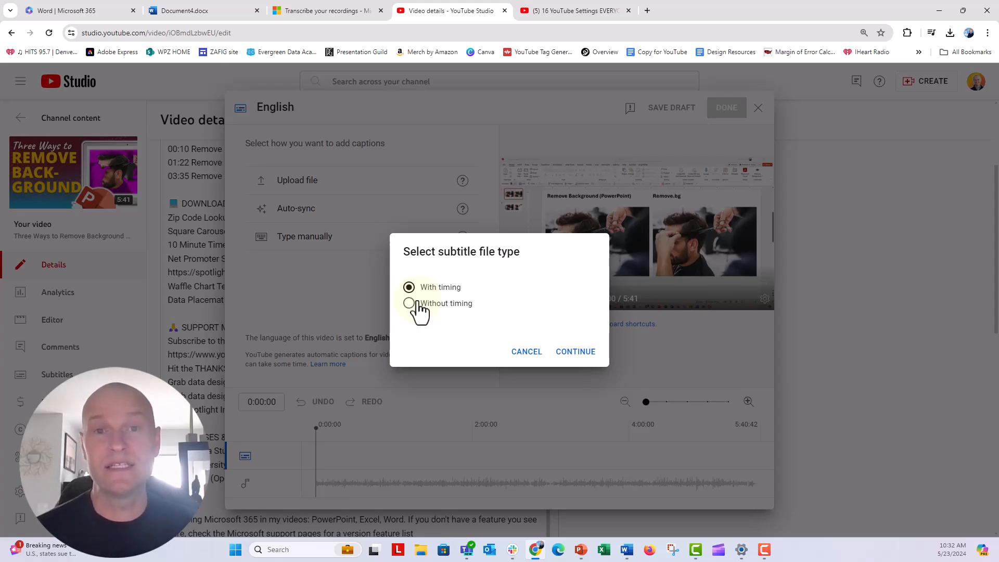
mouse_move(576, 351)
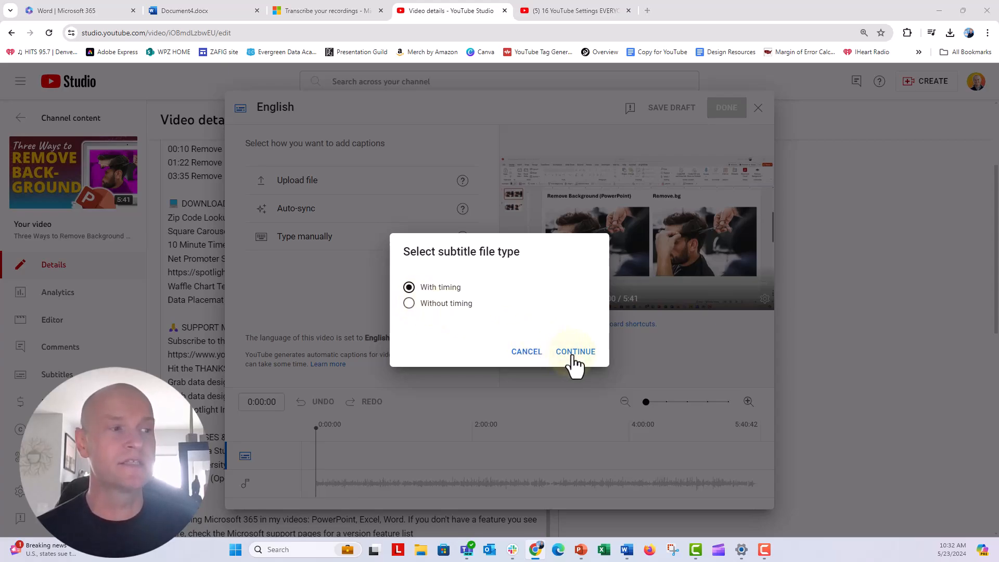
click(574, 350)
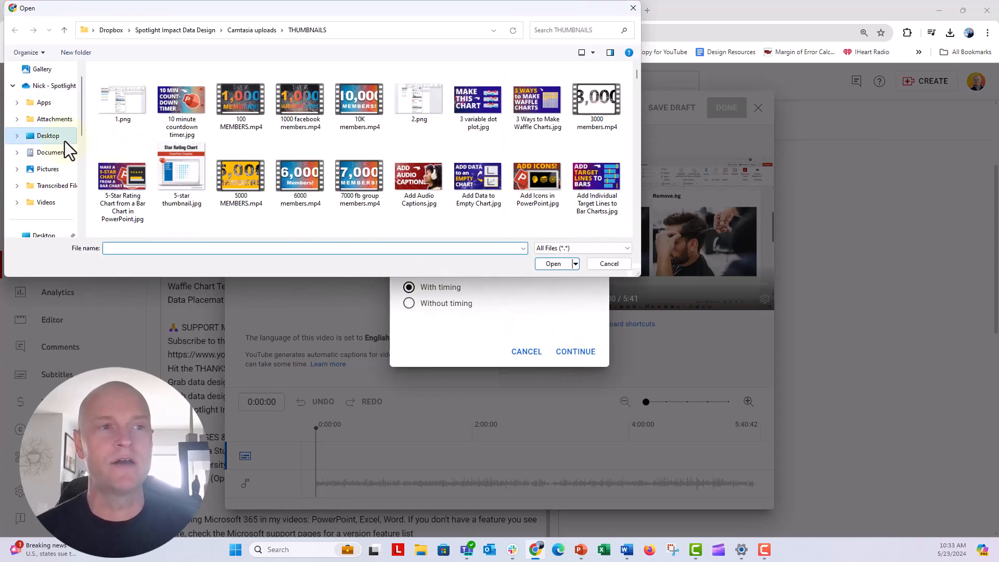
click(48, 135)
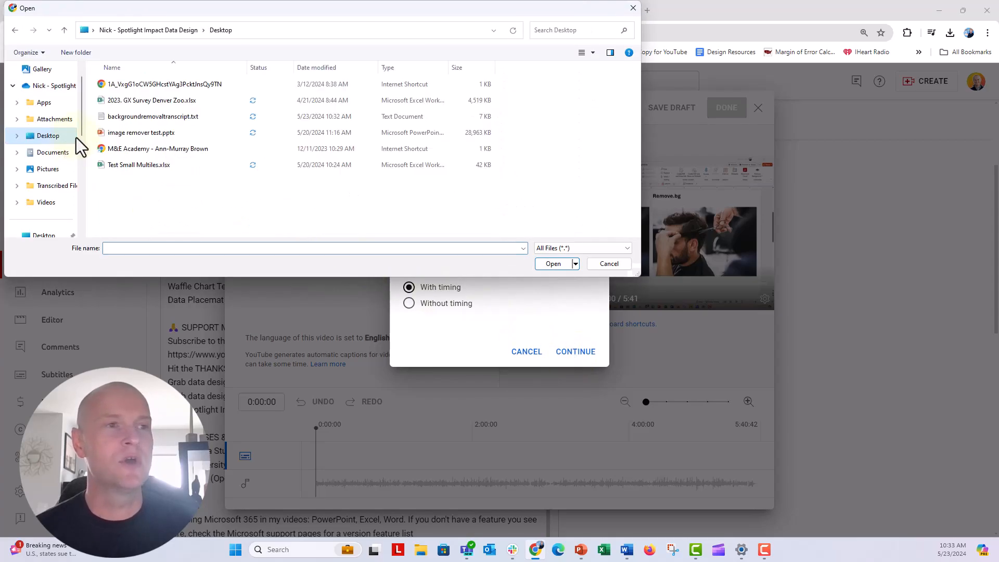
click(153, 116)
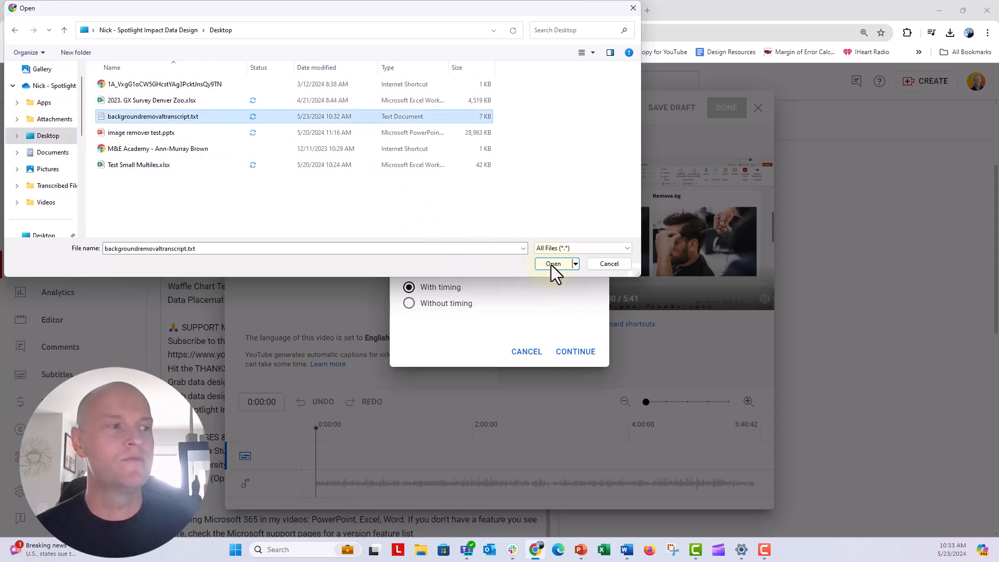
click(551, 263)
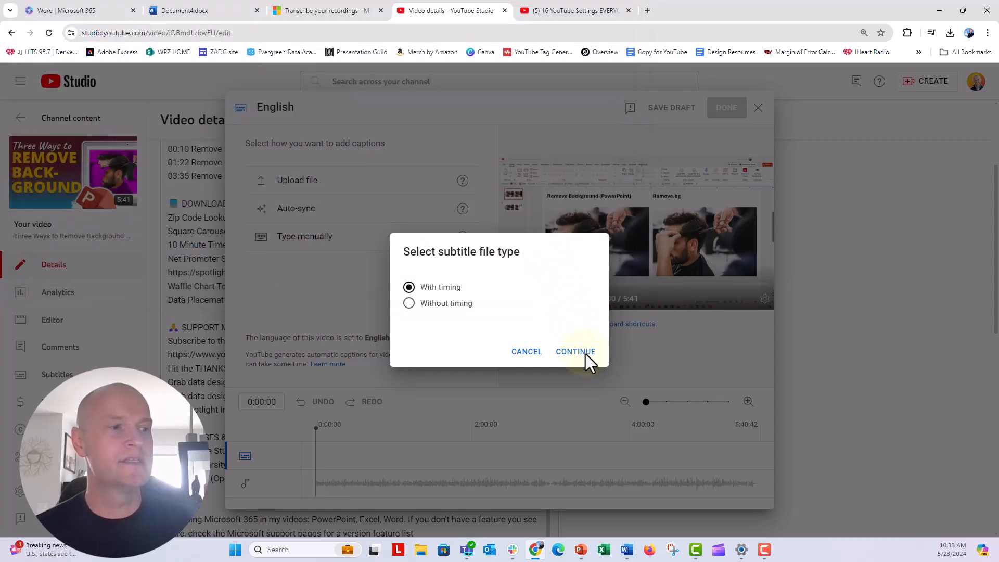
click(575, 351)
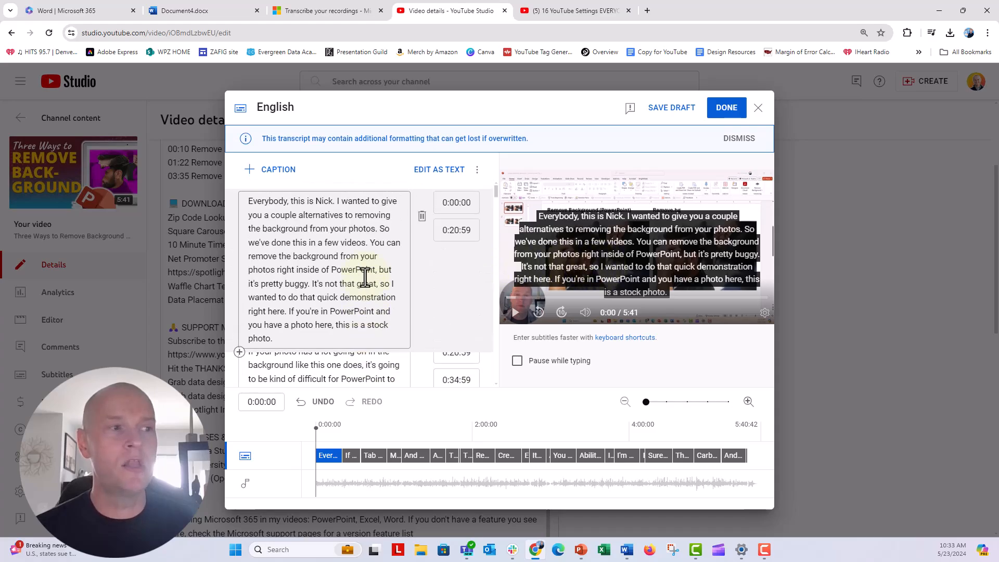
- Scroll the imported caption list past the Canva section to review the timed blocks
scroll(down, 3)
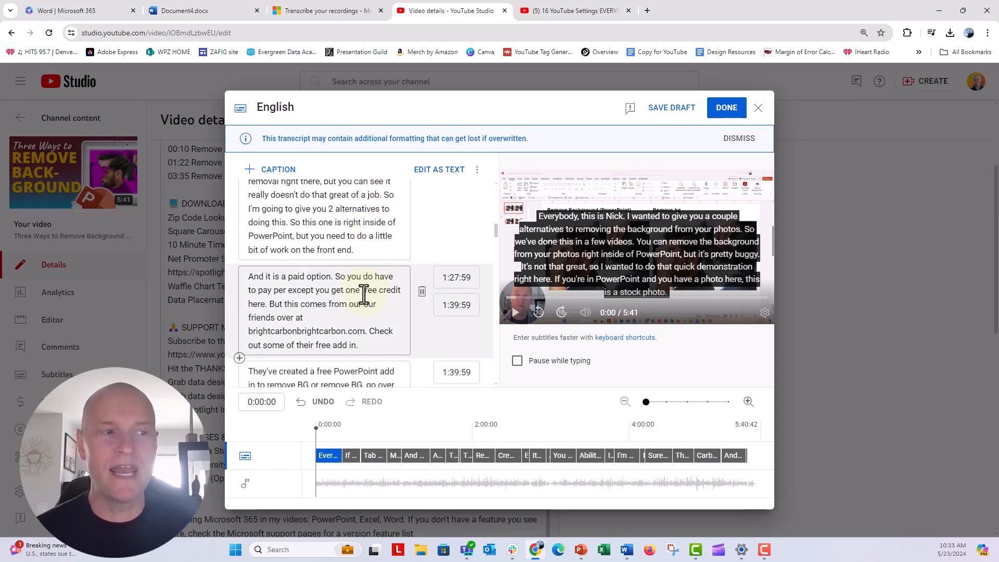
scroll(down, 3)
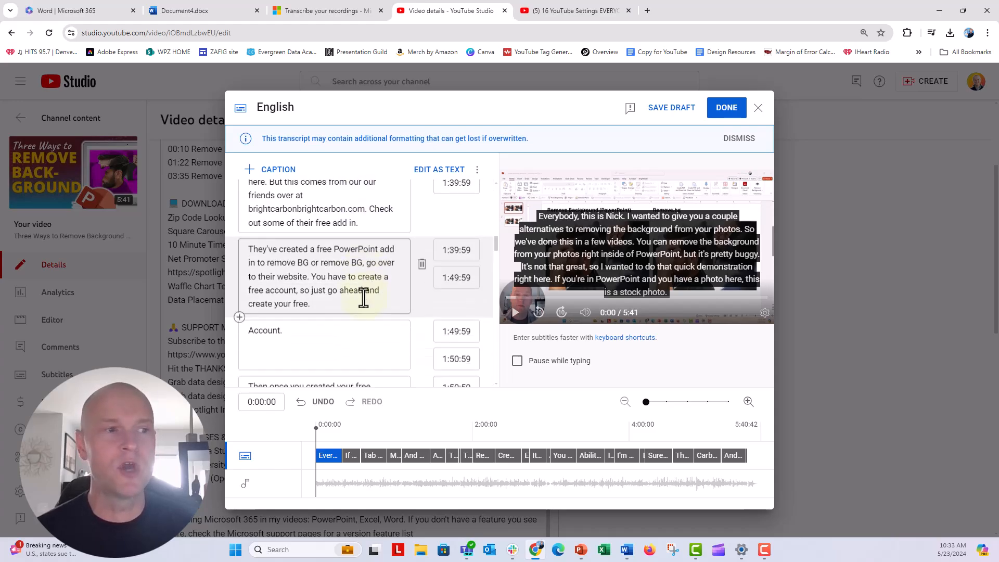
scroll(down, 3)
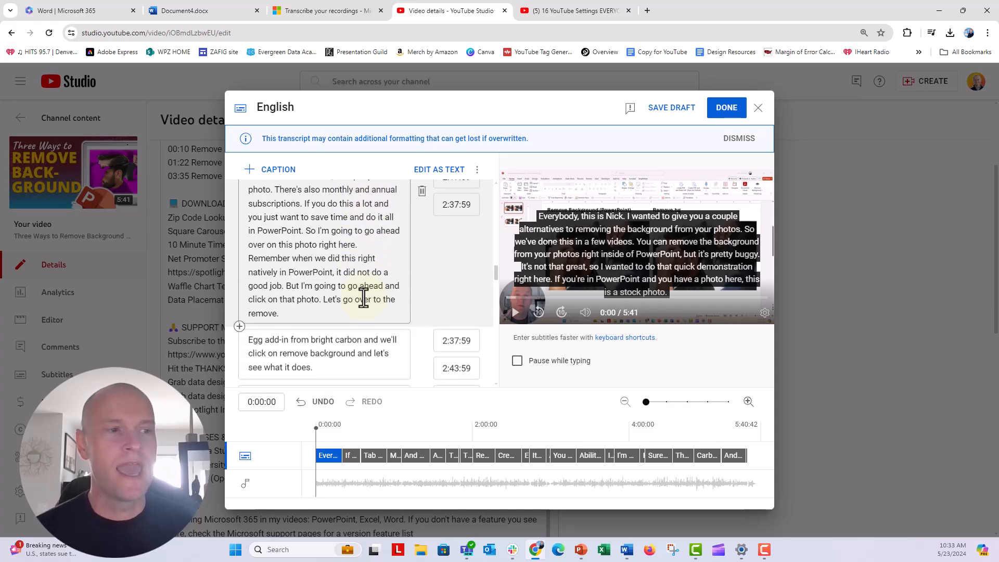
scroll(down, 3)
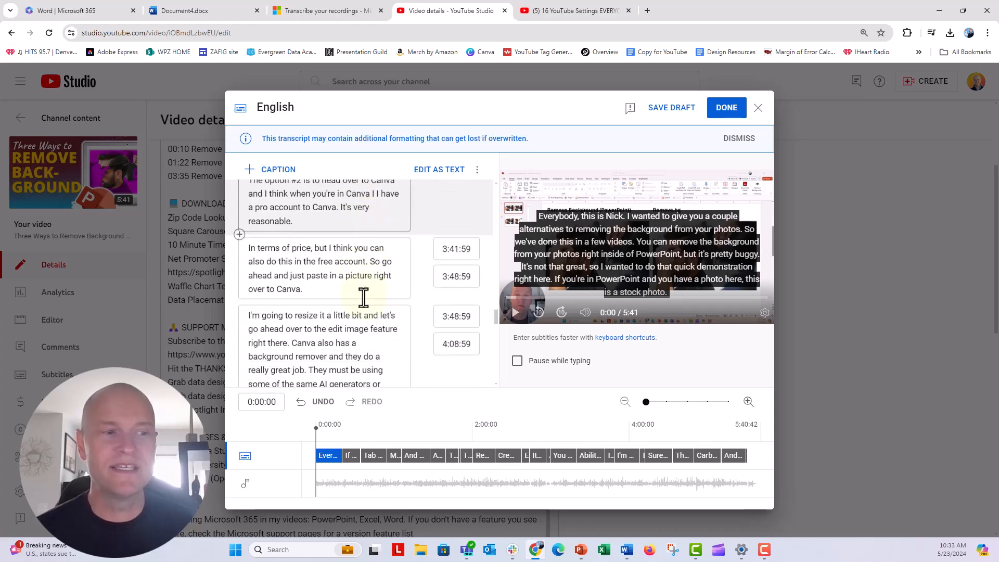
scroll(down, 3)
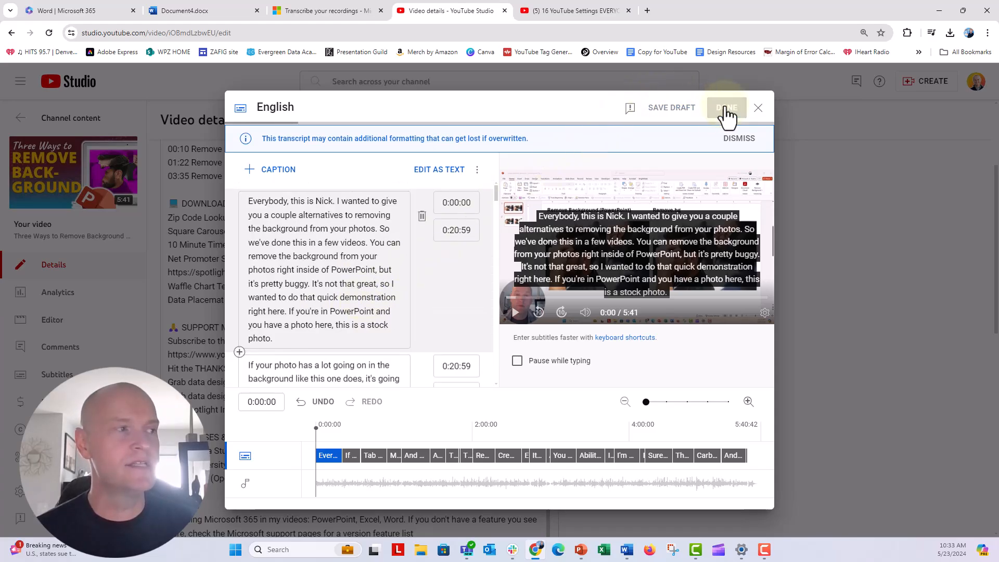
- Publish the English captions with Done and return to the video details page
click(725, 107)
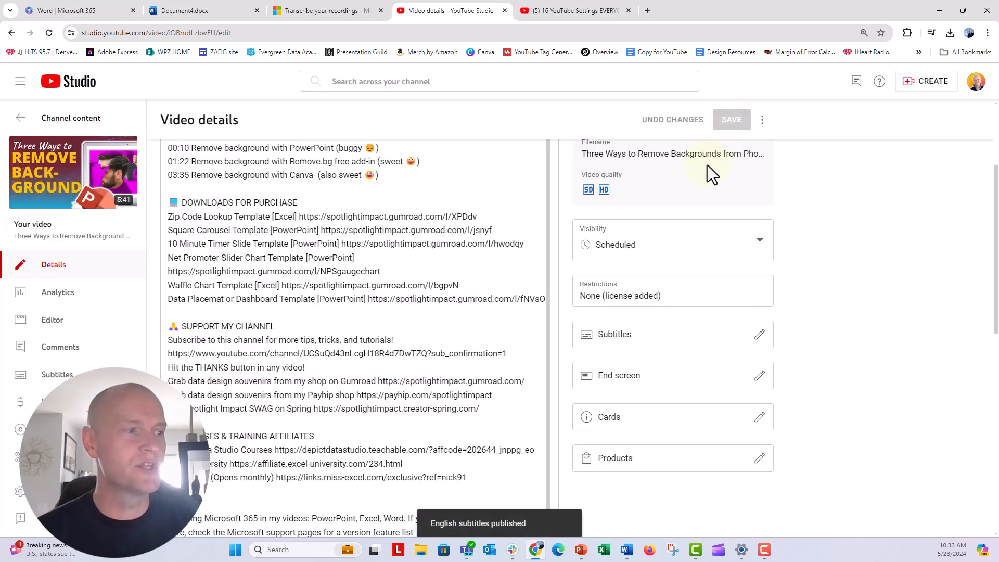
scroll(down, 3)
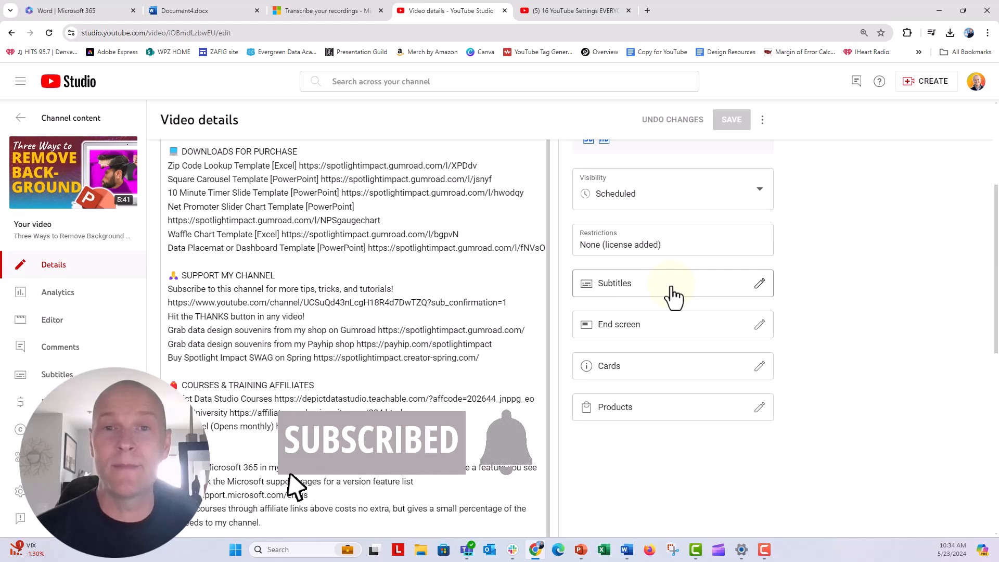
mouse_move(484, 474)
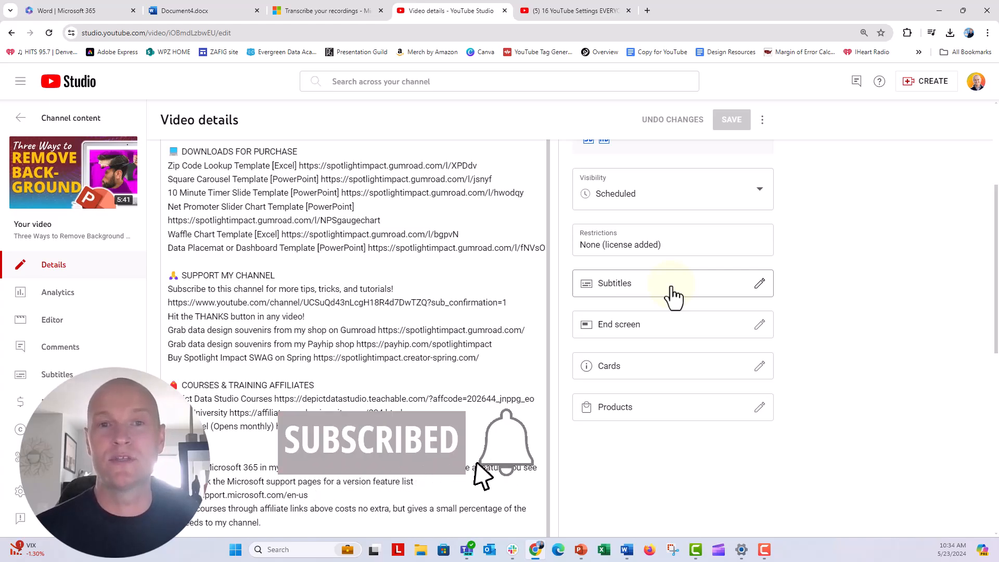